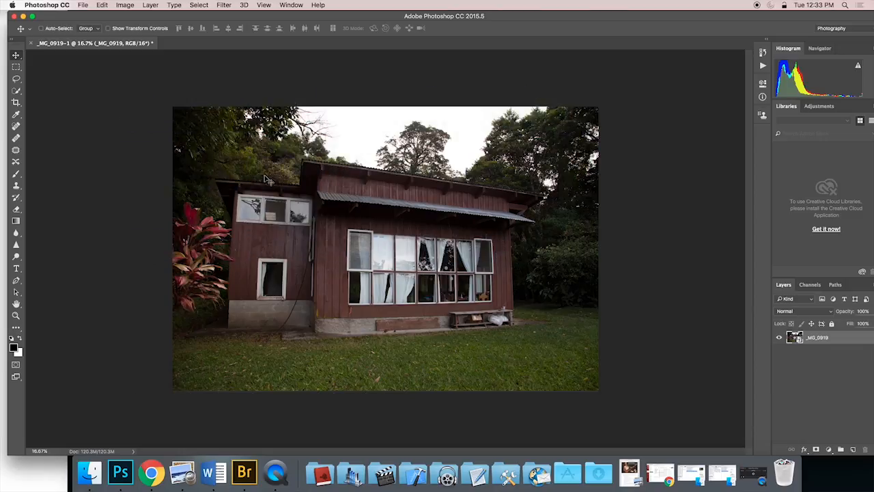
Step: Resize the house photo to 10 inches wide (3000 × 2000 px) at 300 ppi
click(125, 5)
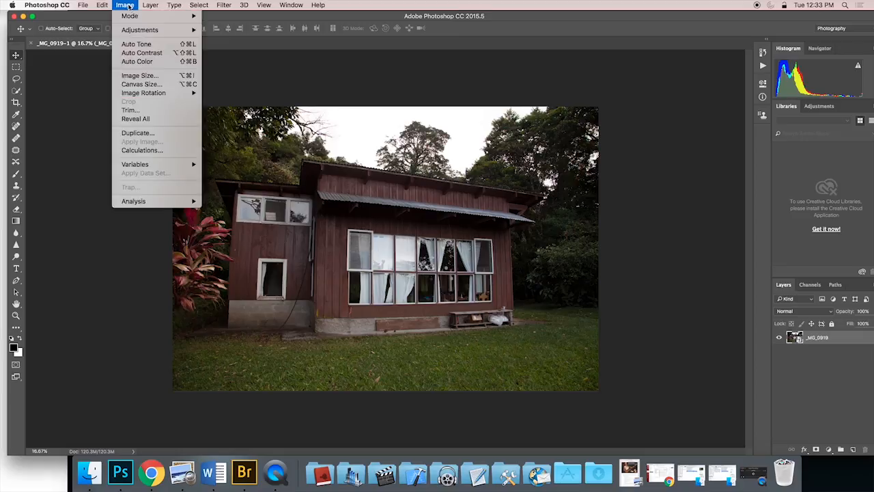
mouse_move(140, 75)
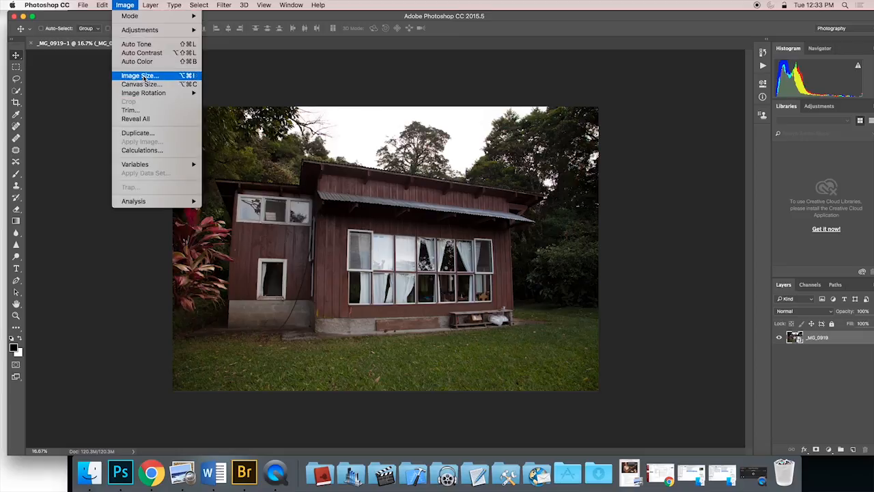
mouse_move(141, 84)
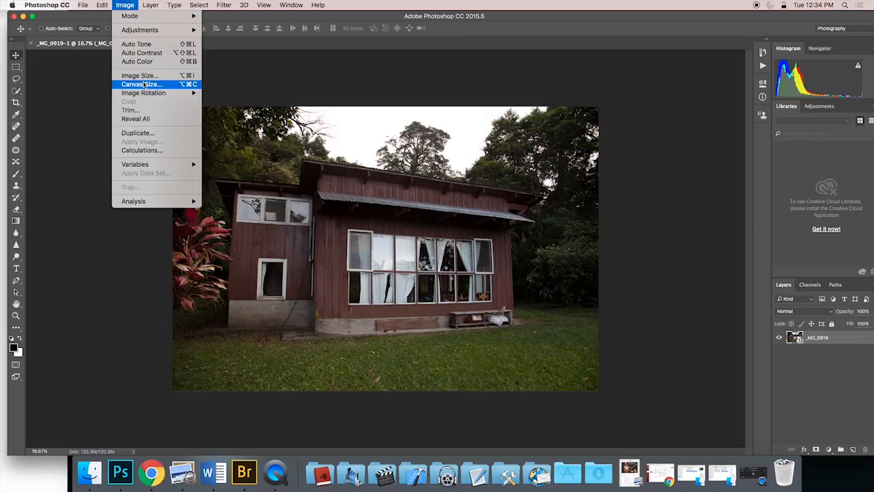
click(139, 75)
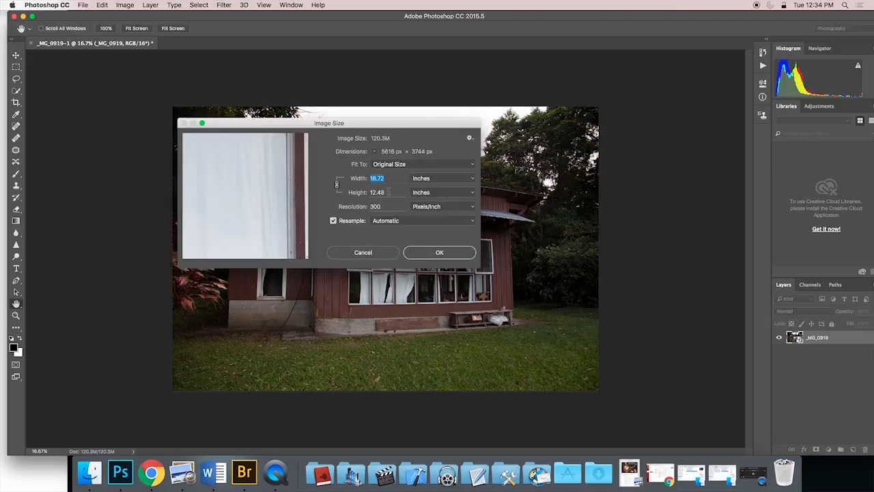
mouse_move(377, 192)
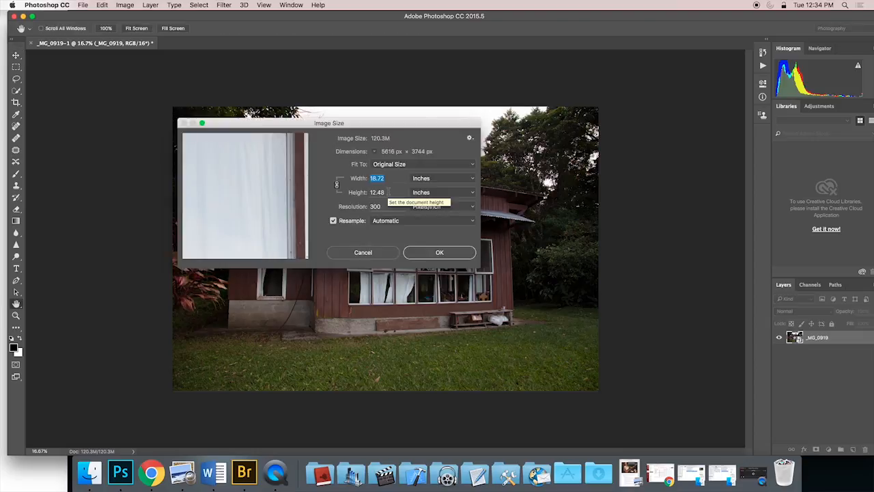
text(10)
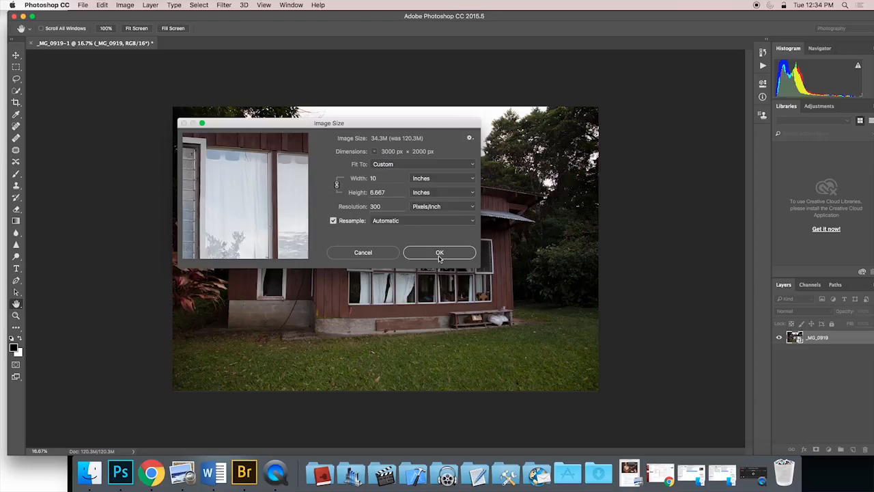
click(439, 252)
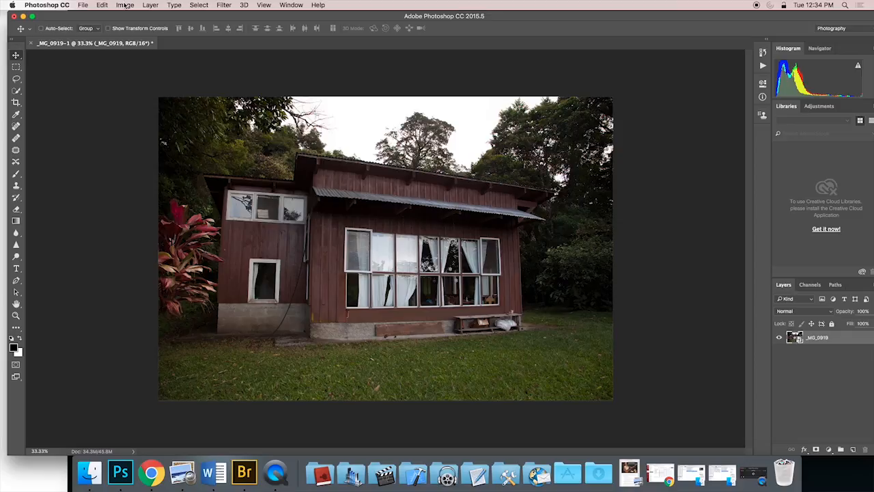
Step: Set a relative canvas enlargement adding 4 inches to width and height, not yet applied
click(125, 5)
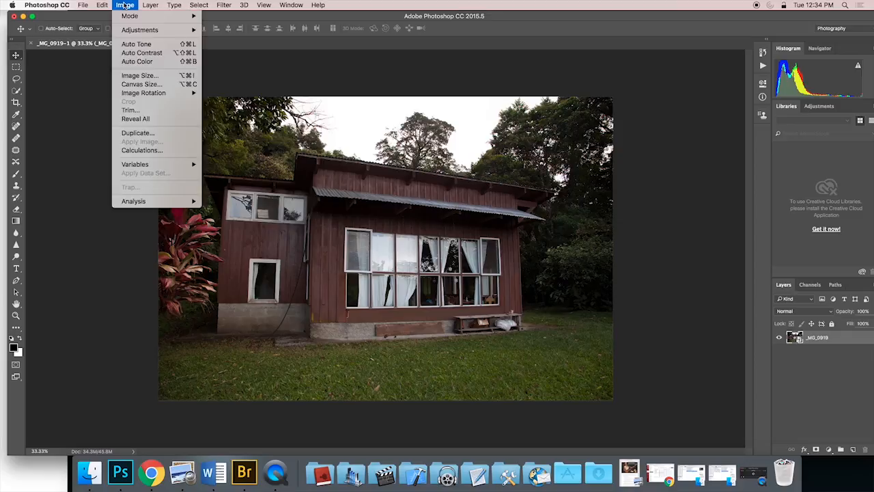
mouse_move(141, 84)
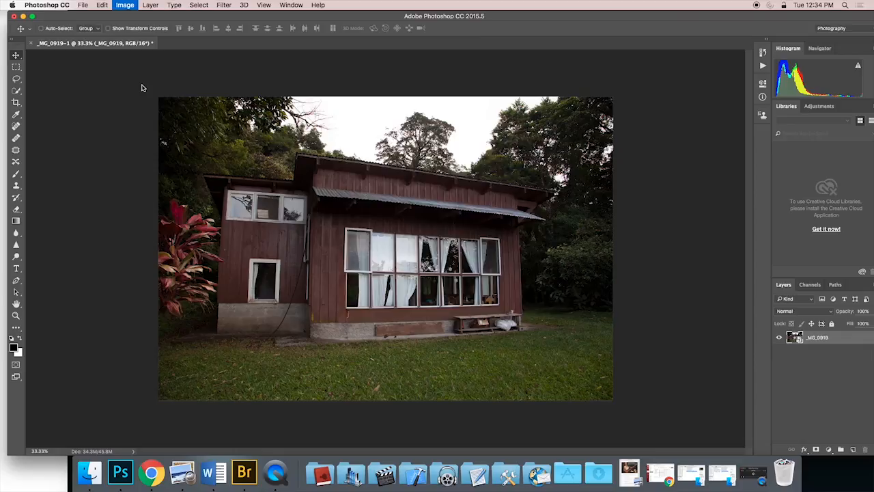
click(124, 5)
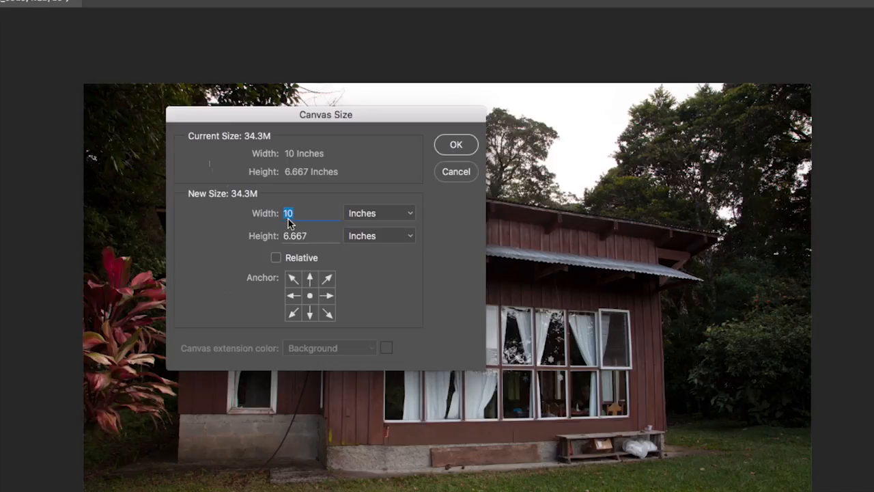
mouse_move(288, 213)
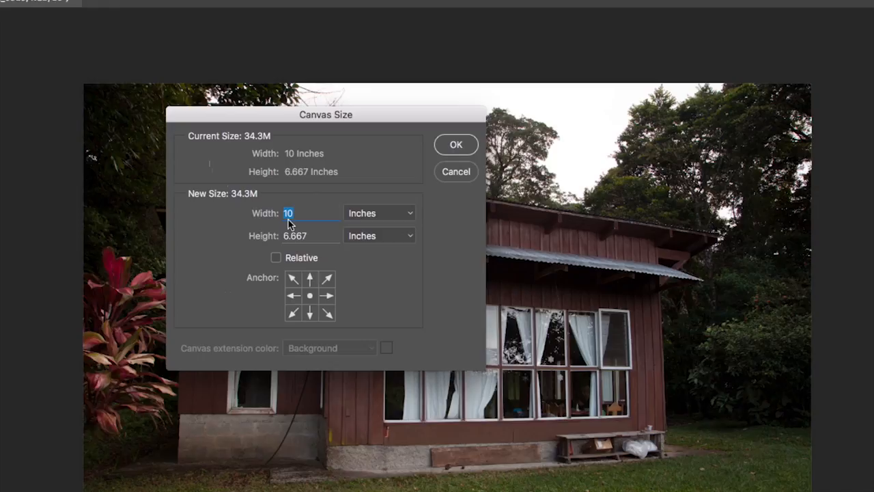
mouse_move(214, 238)
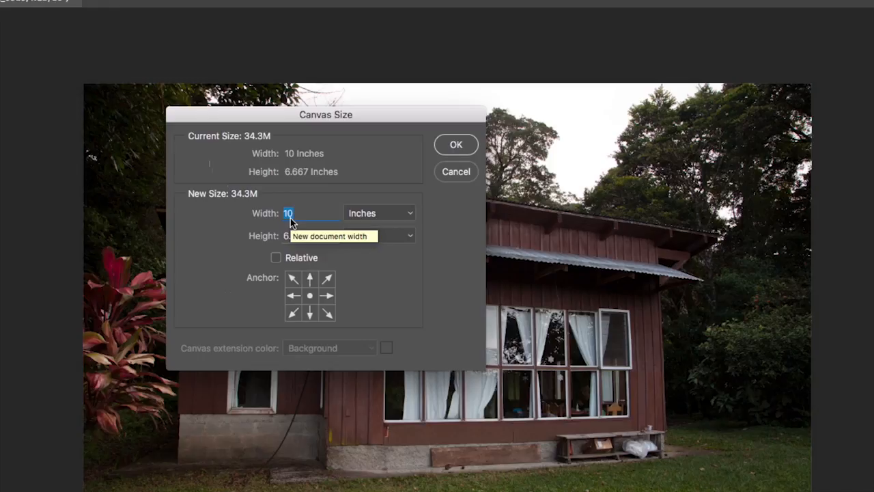
text(14)
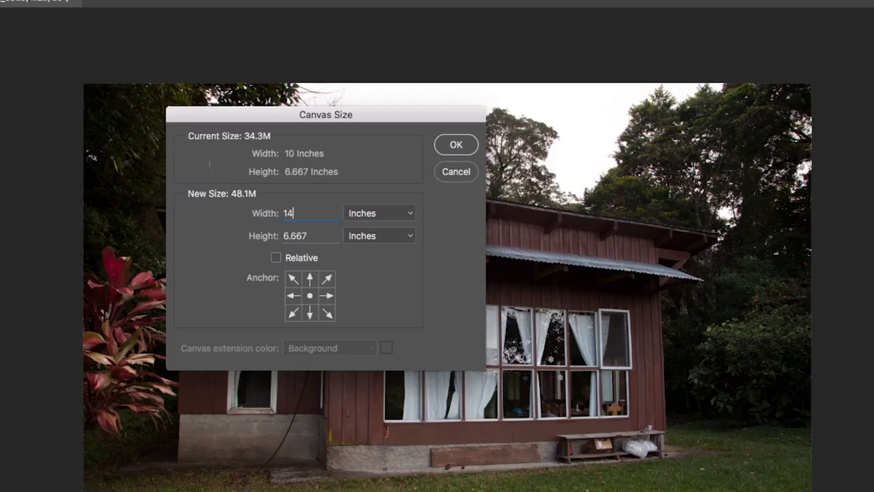
click(310, 236)
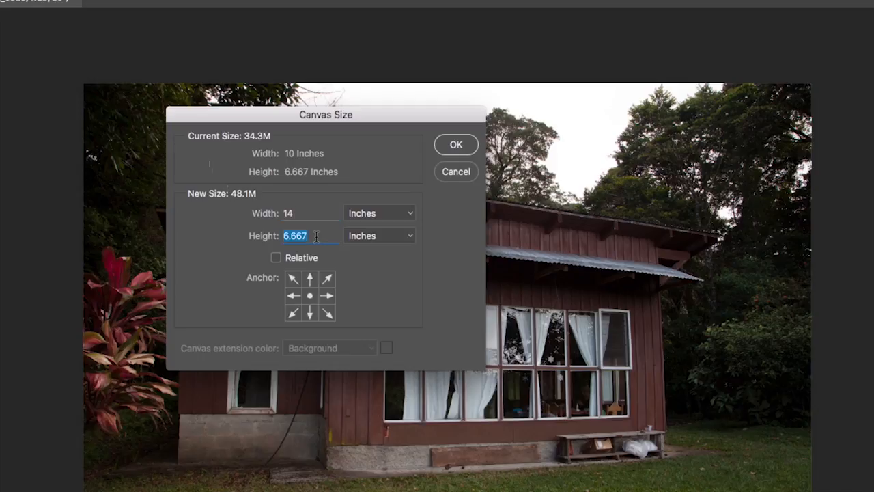
mouse_move(314, 235)
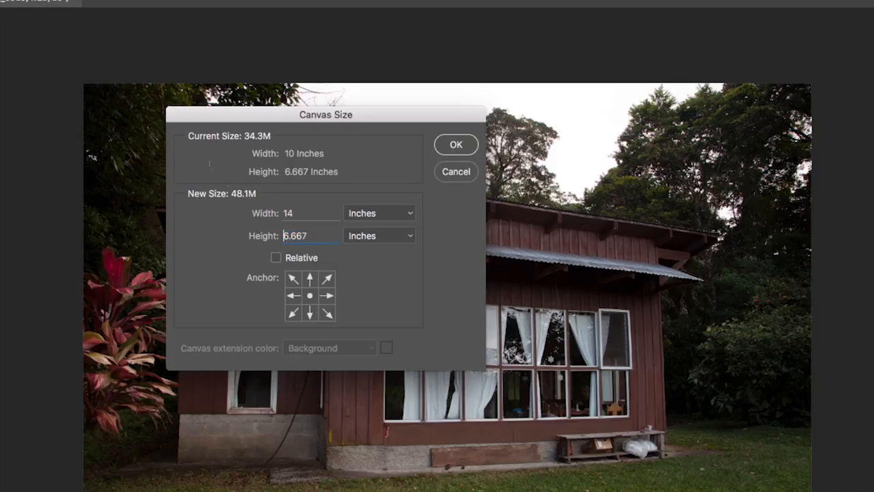
text(10.667)
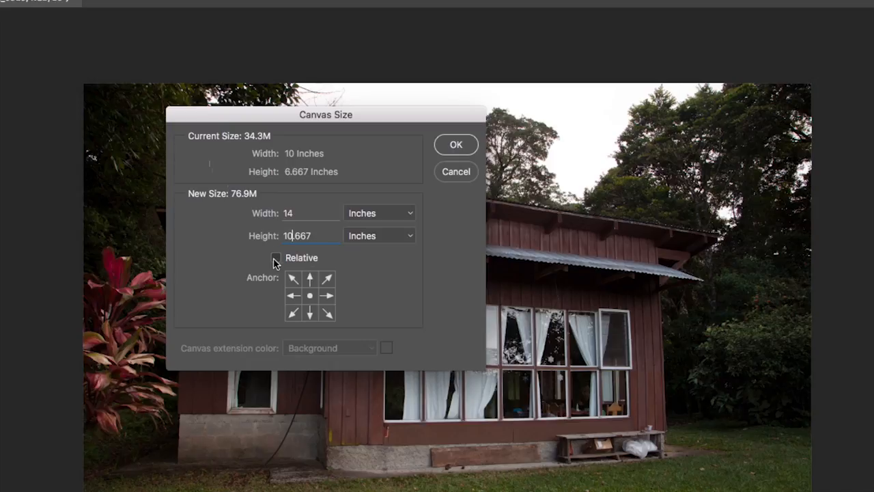
click(276, 258)
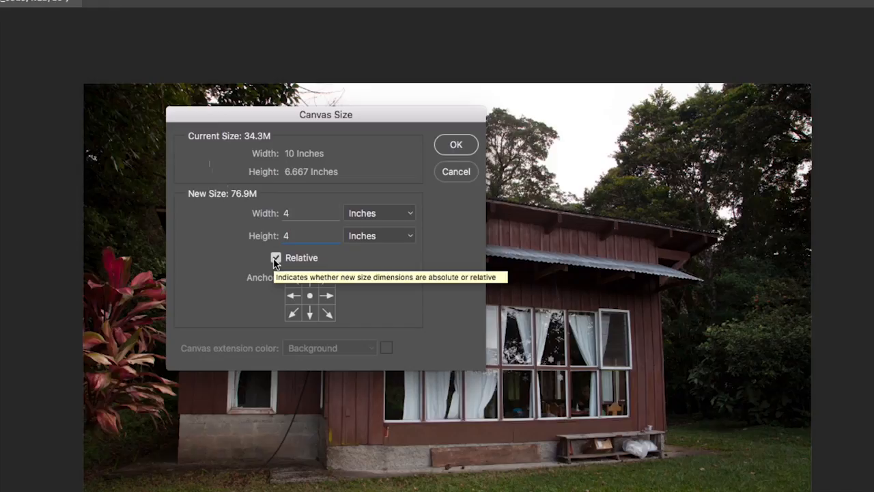
click(311, 235)
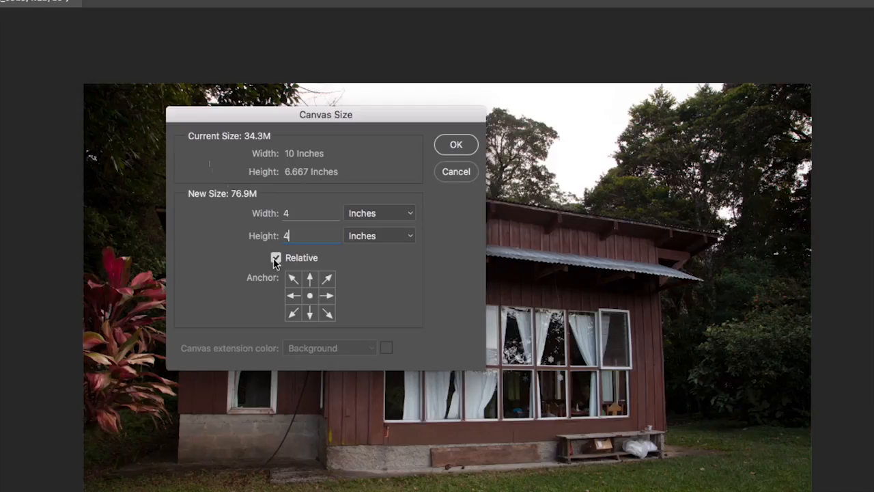
mouse_move(457, 144)
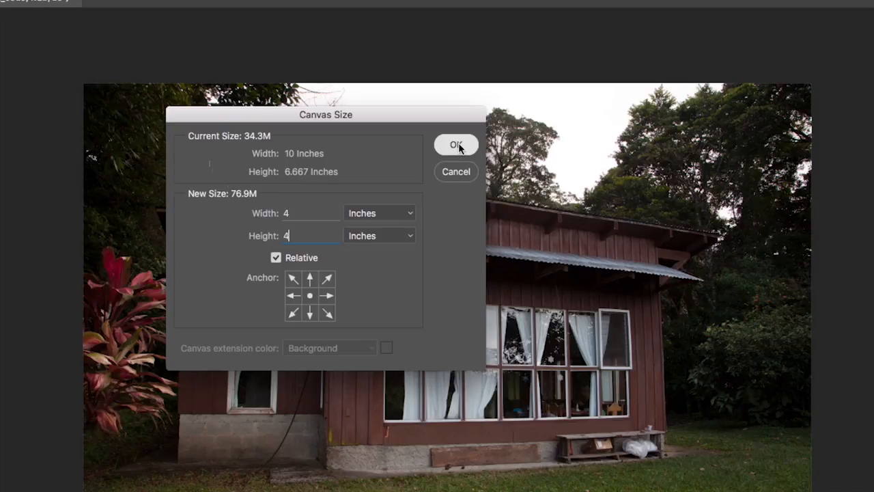
click(456, 144)
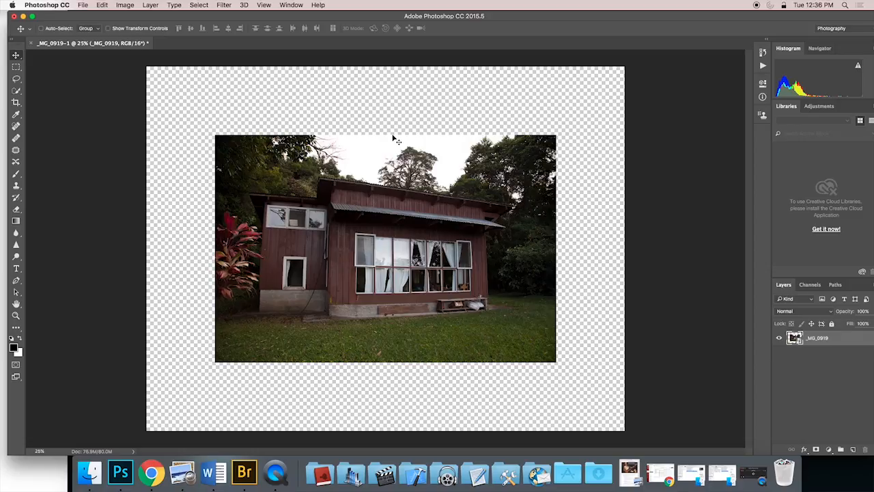
mouse_move(691, 346)
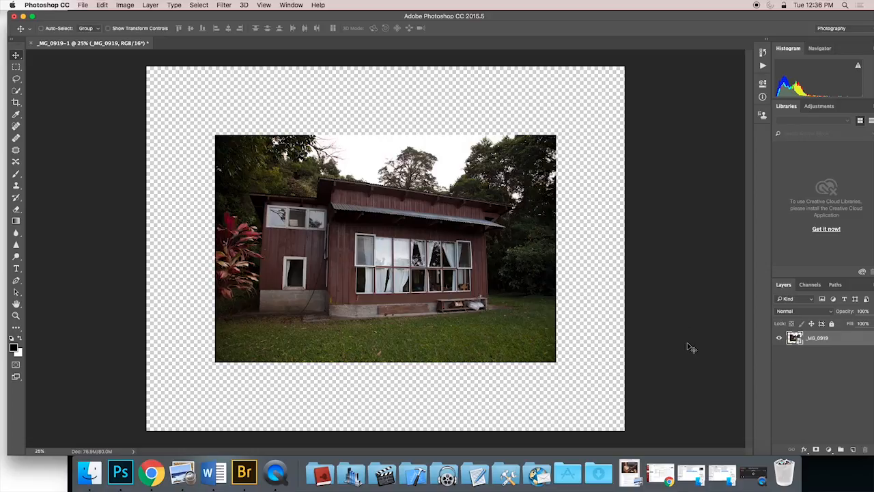
mouse_move(604, 16)
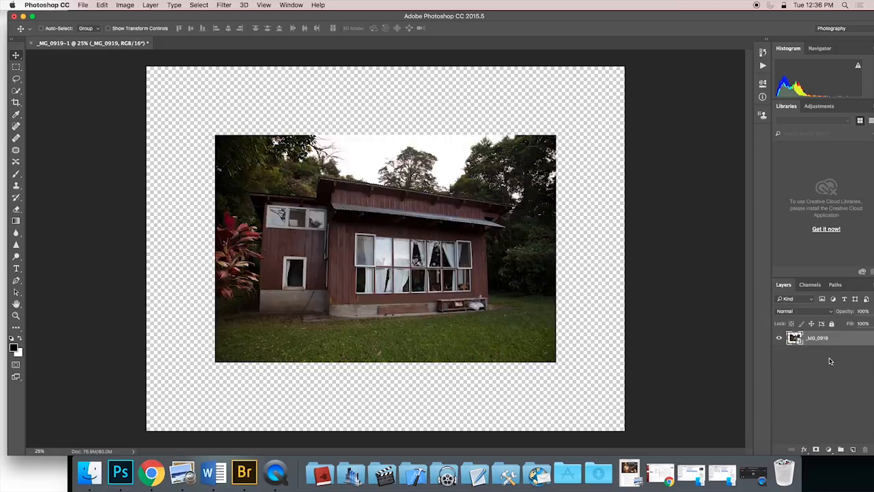
mouse_move(822, 406)
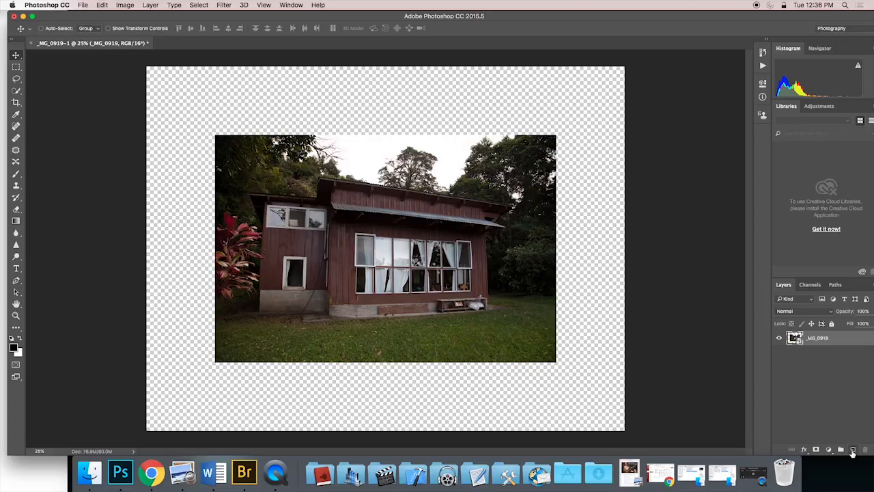
mouse_move(148, 8)
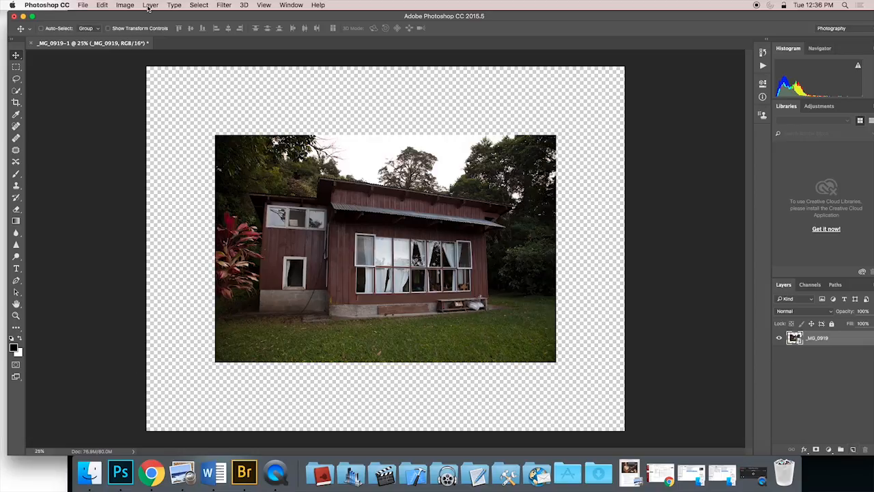
Step: Create Layer 1 and move it below the _MG_0919 house photo layer
click(151, 5)
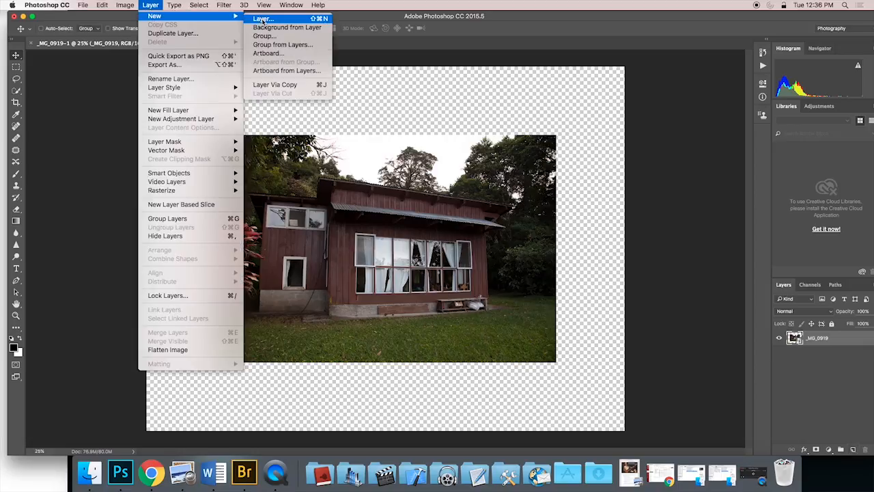
click(263, 18)
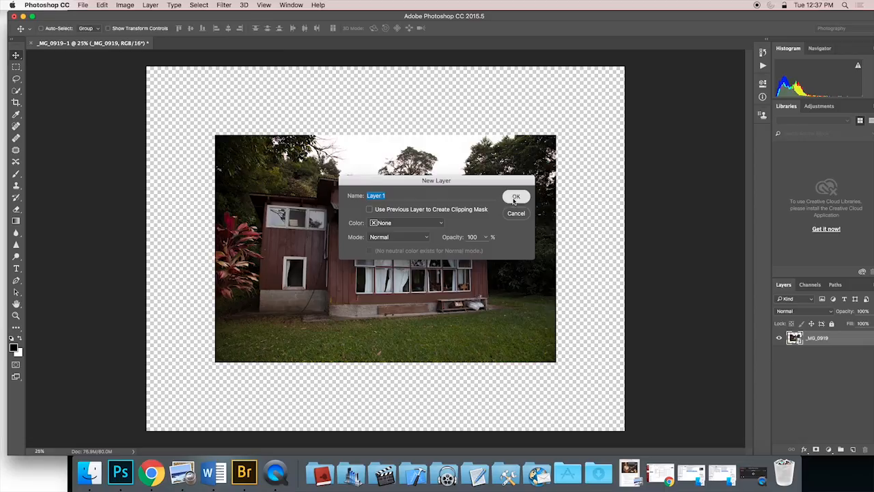
click(516, 197)
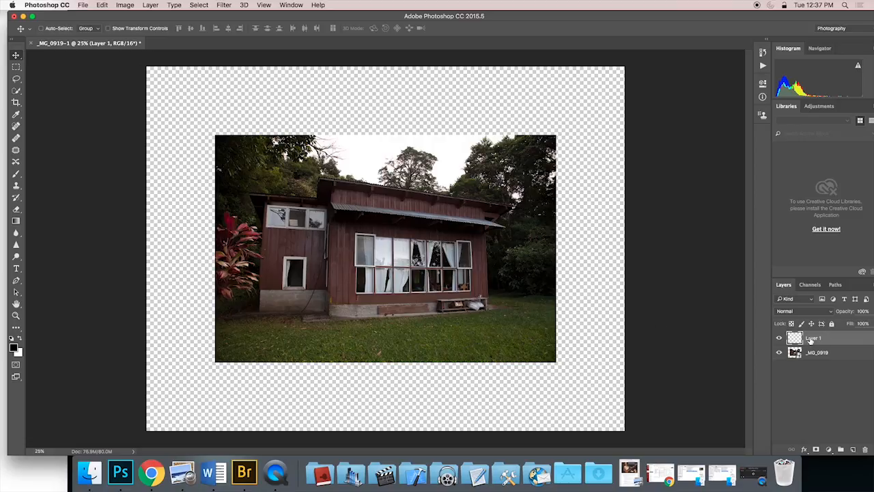
mouse_move(814, 340)
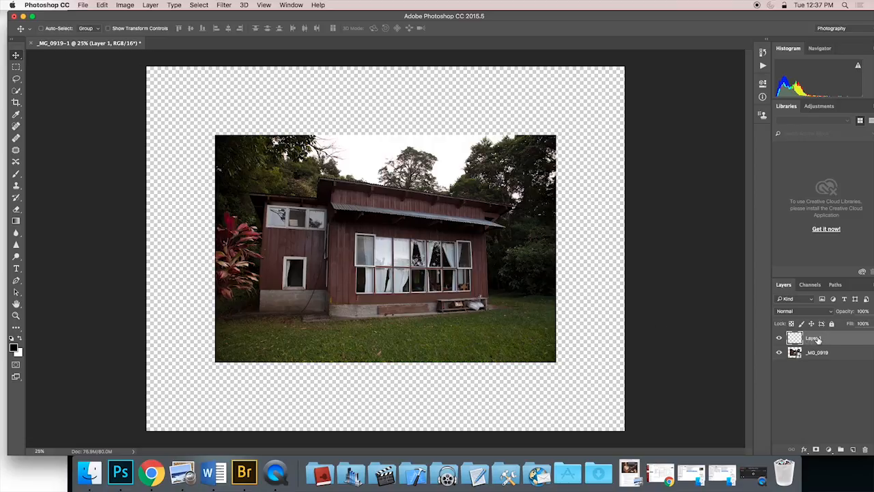
drag(813, 338, 813, 355)
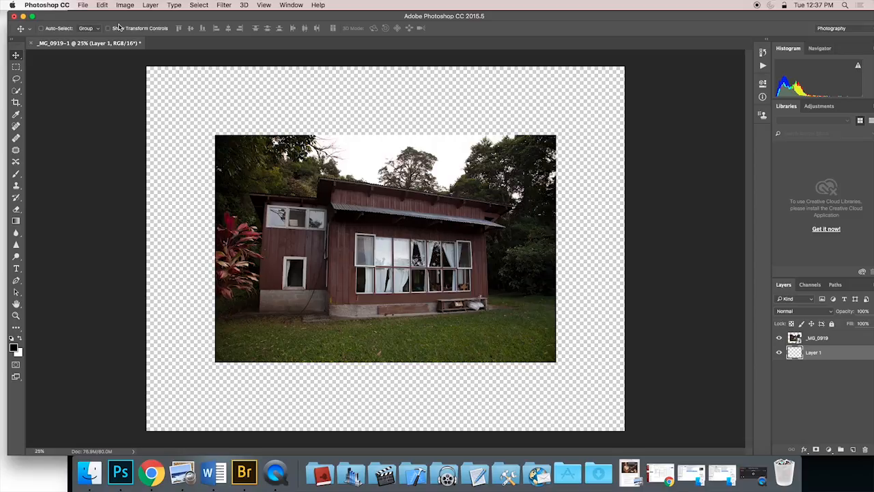
mouse_move(119, 26)
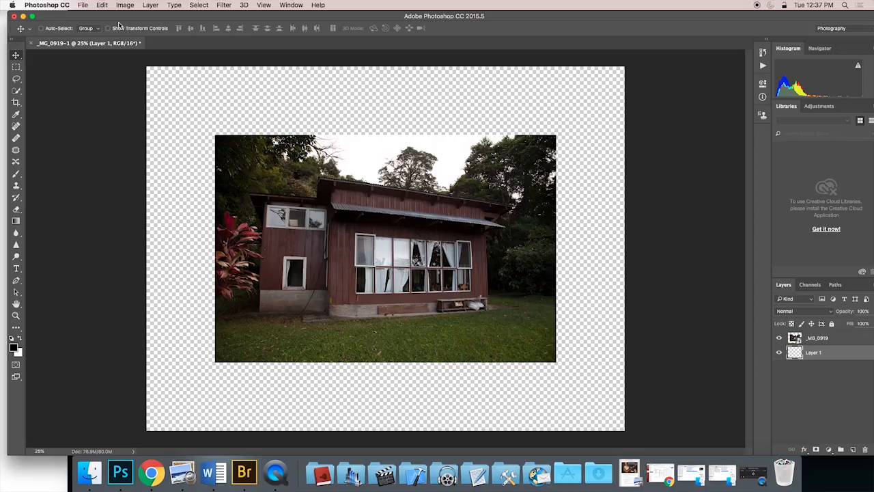
Step: Fill Layer 1 with White using Normal mode at 100% opacity
click(83, 4)
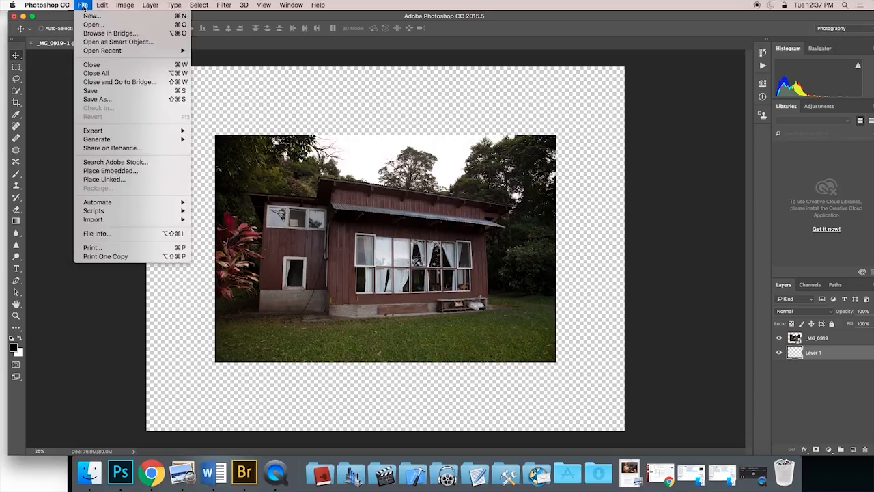
click(101, 5)
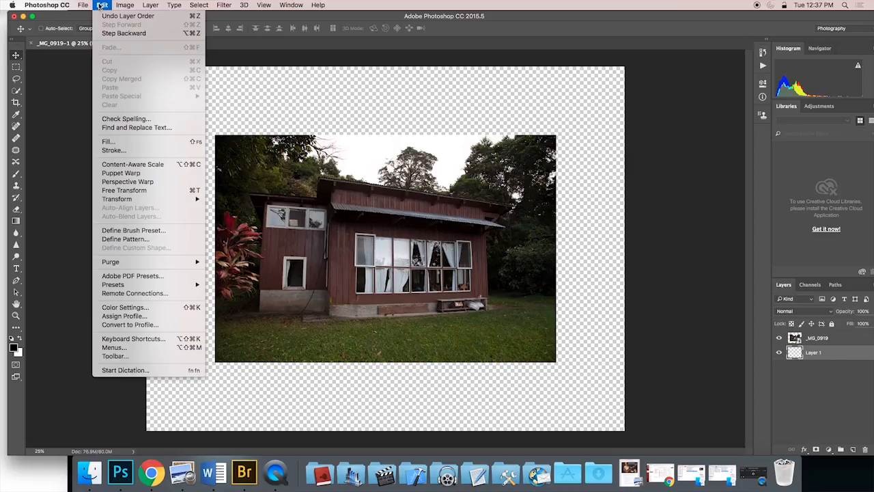
mouse_move(108, 141)
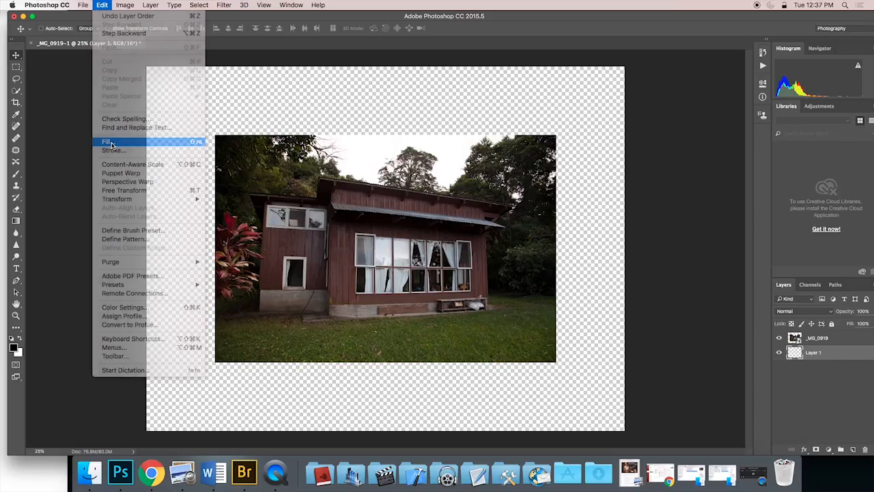
click(108, 141)
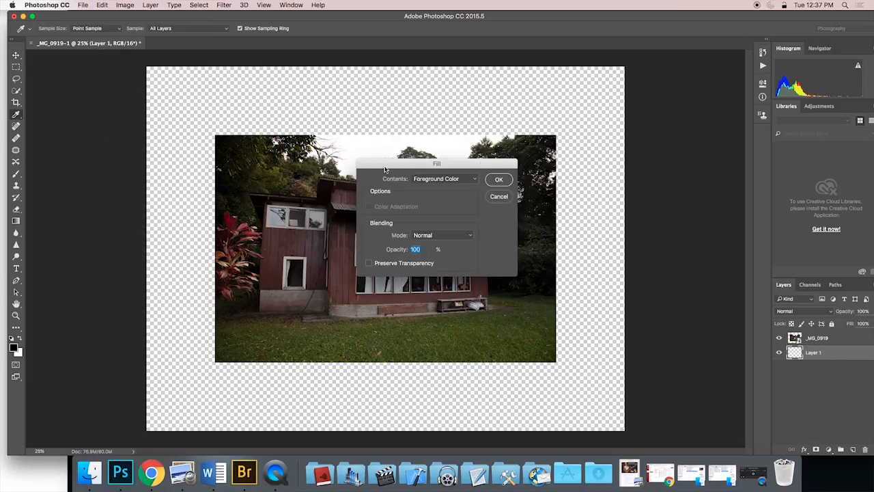
drag(437, 163, 281, 89)
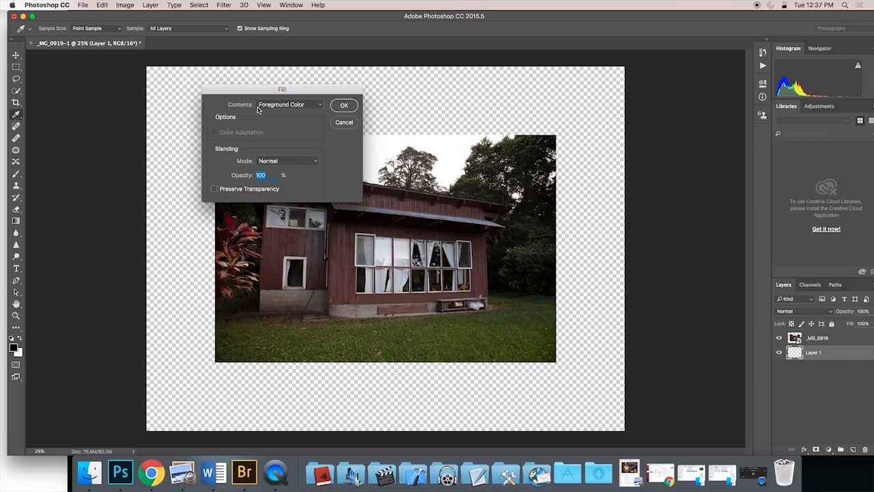
click(289, 104)
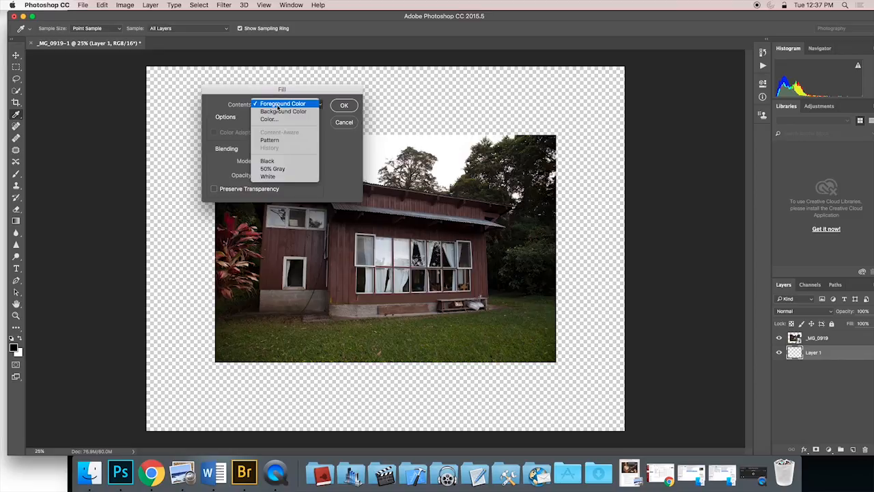
mouse_move(269, 119)
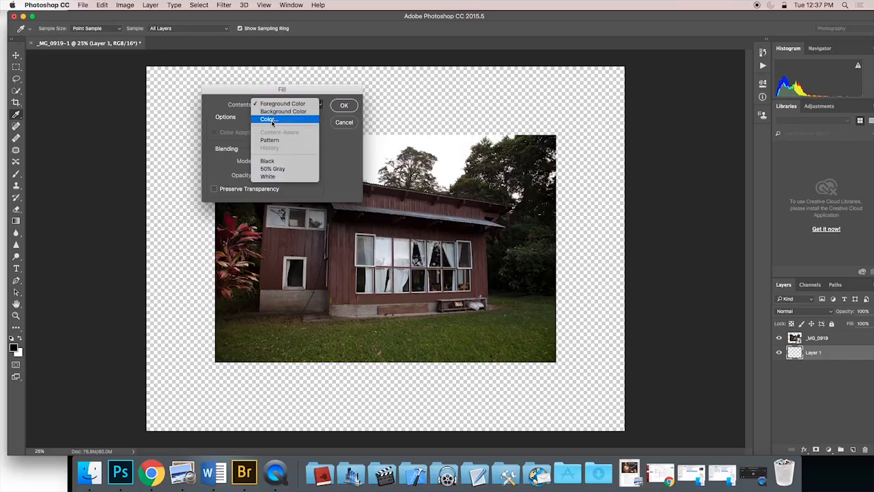
mouse_move(273, 169)
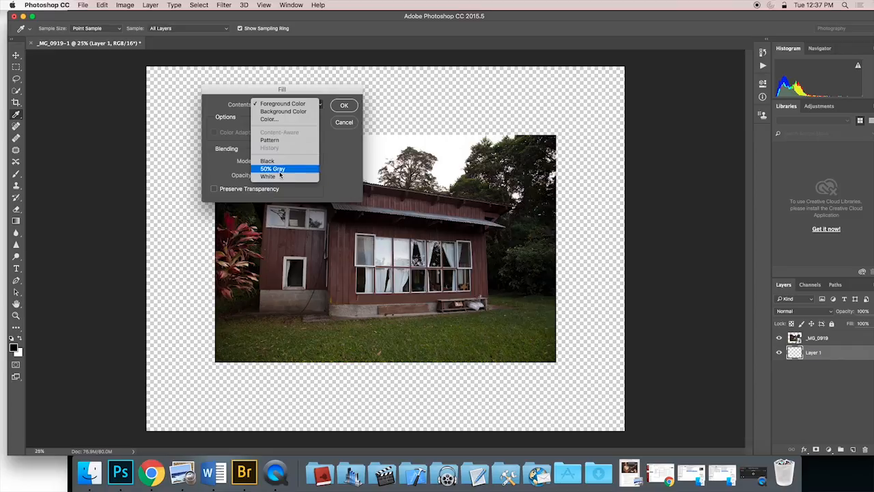
mouse_move(268, 176)
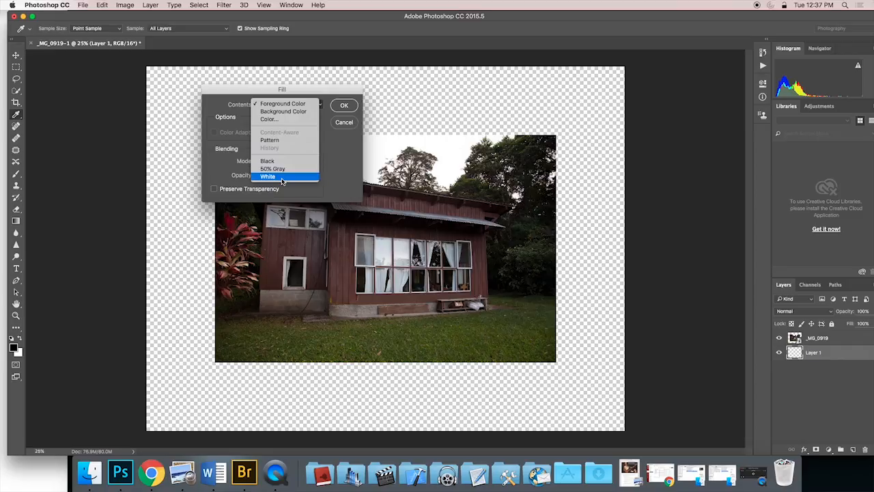
mouse_move(281, 179)
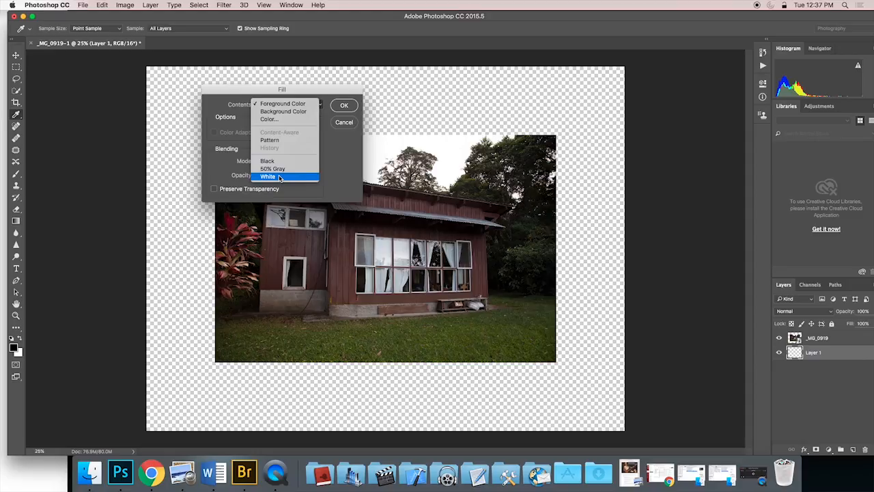
click(267, 176)
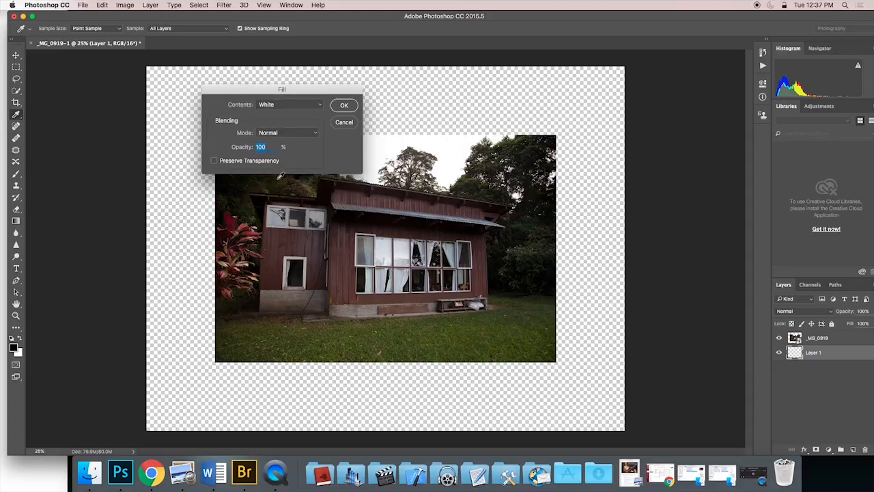
click(344, 105)
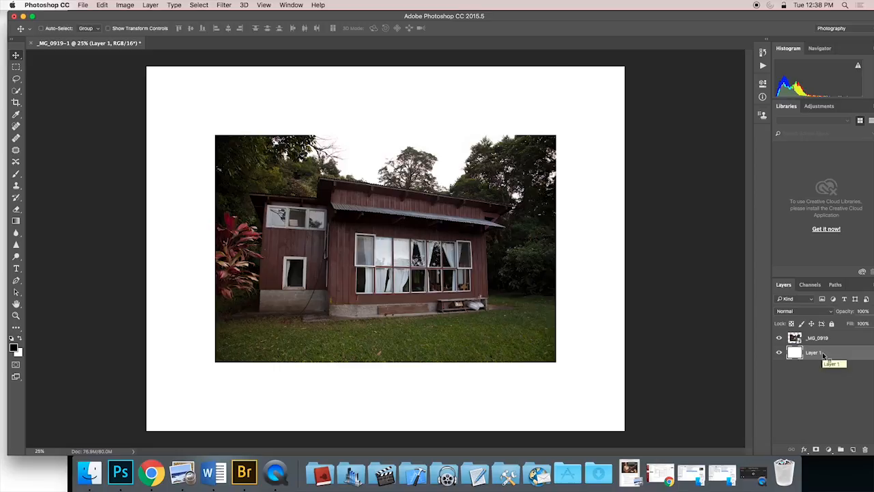
Step: Open Blending Options for Layer 1 from its context menu
right_click(813, 353)
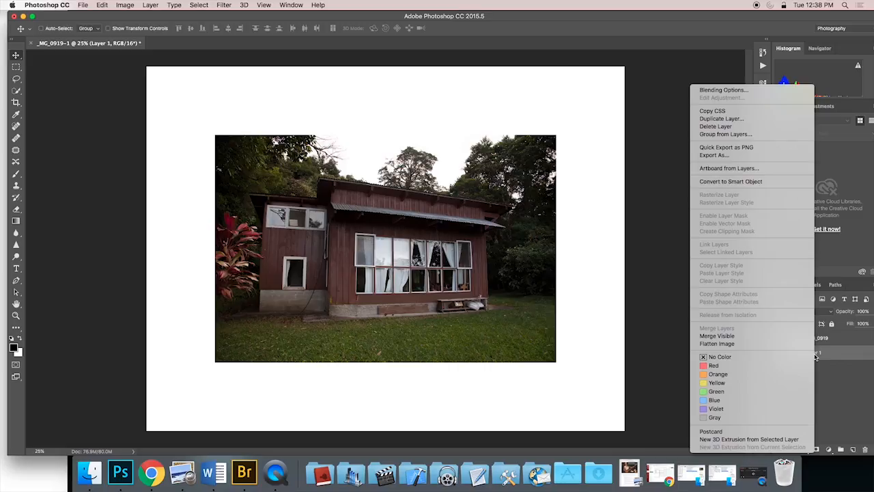
mouse_move(809, 193)
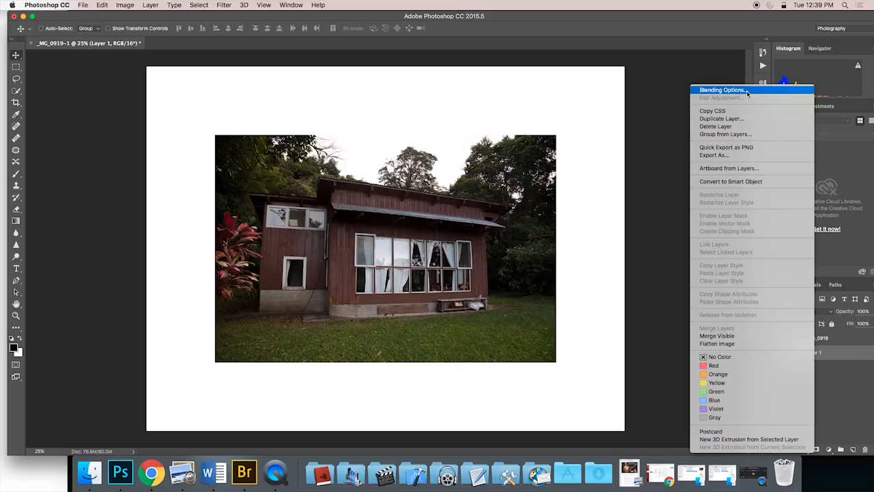
click(722, 89)
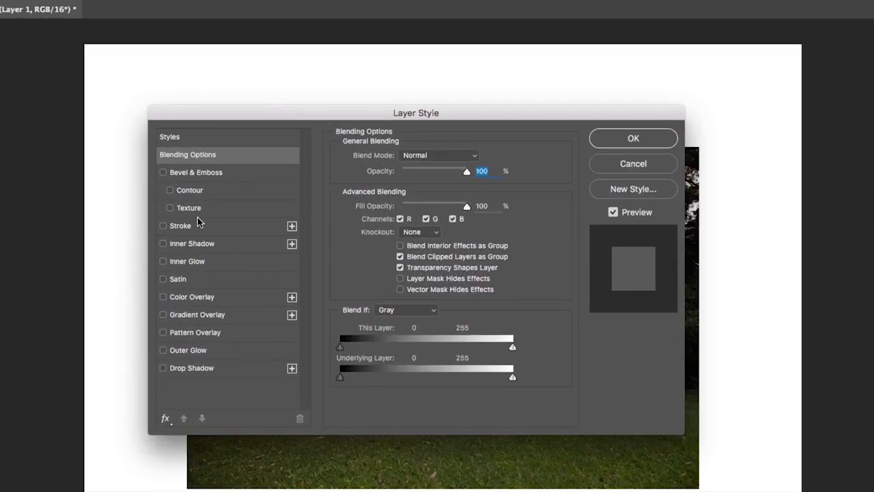
Step: Enable a 1 px black Stroke on Layer 1, positioned Inside
click(162, 225)
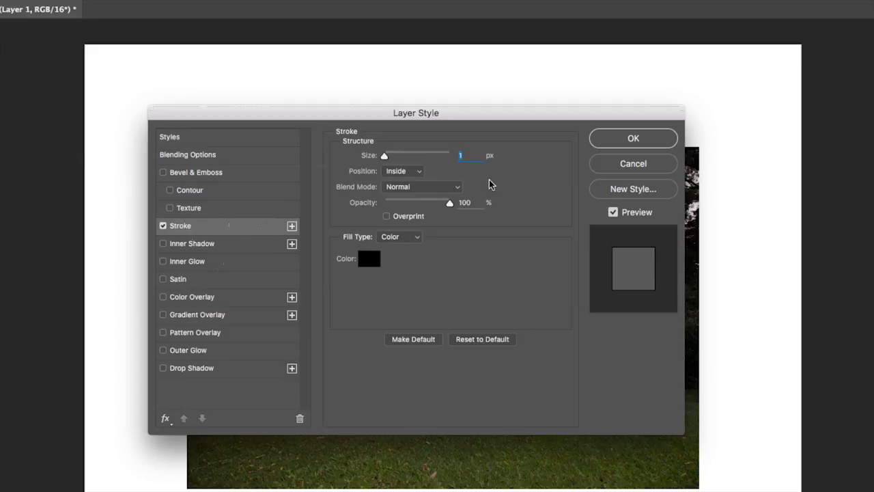
mouse_move(382, 309)
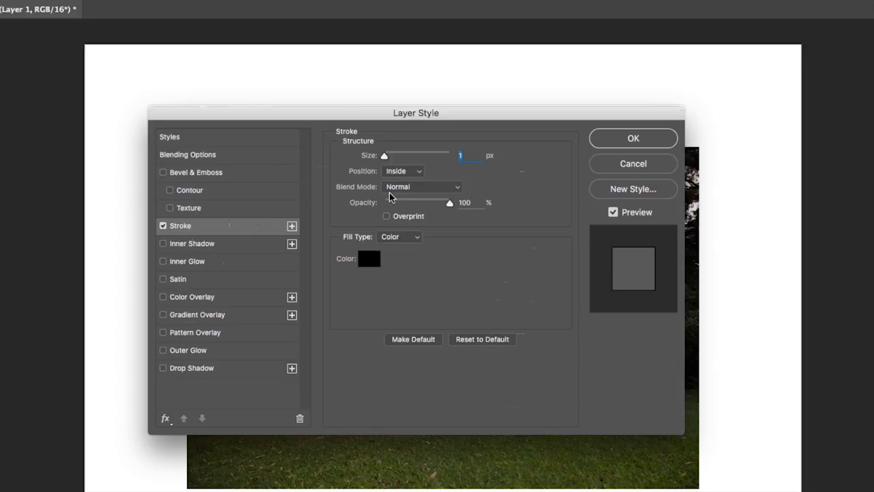
mouse_move(371, 161)
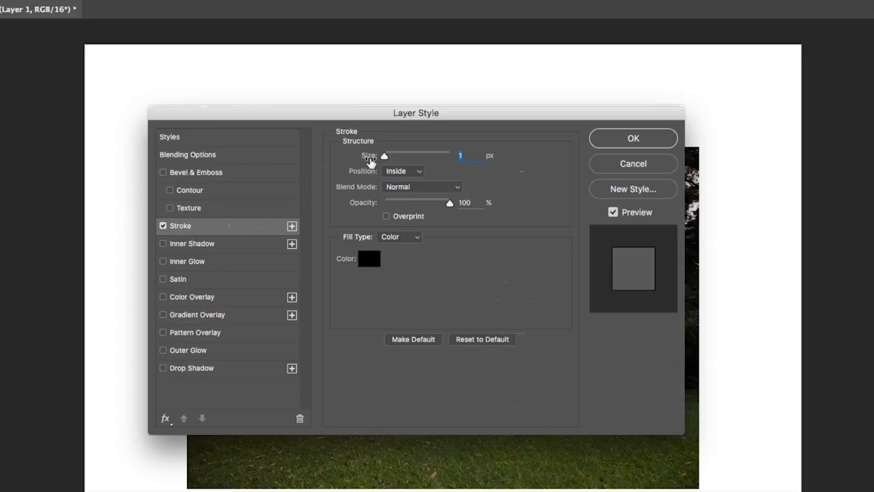
mouse_move(497, 162)
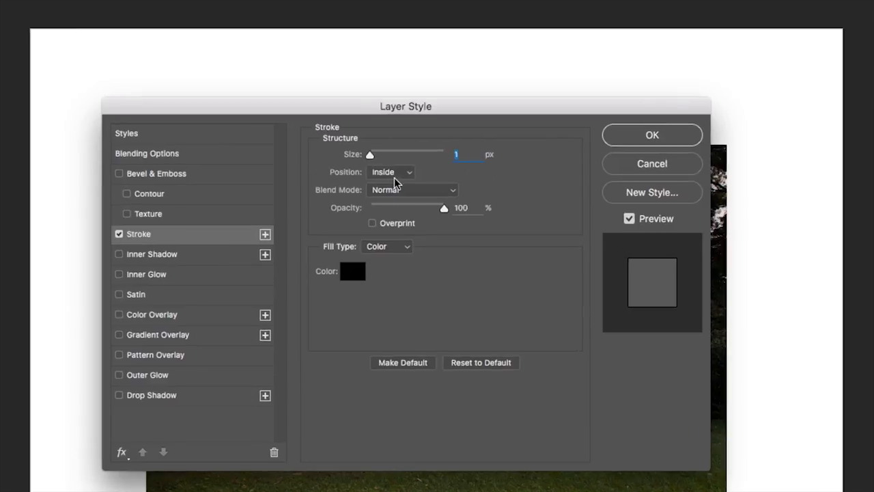
click(390, 171)
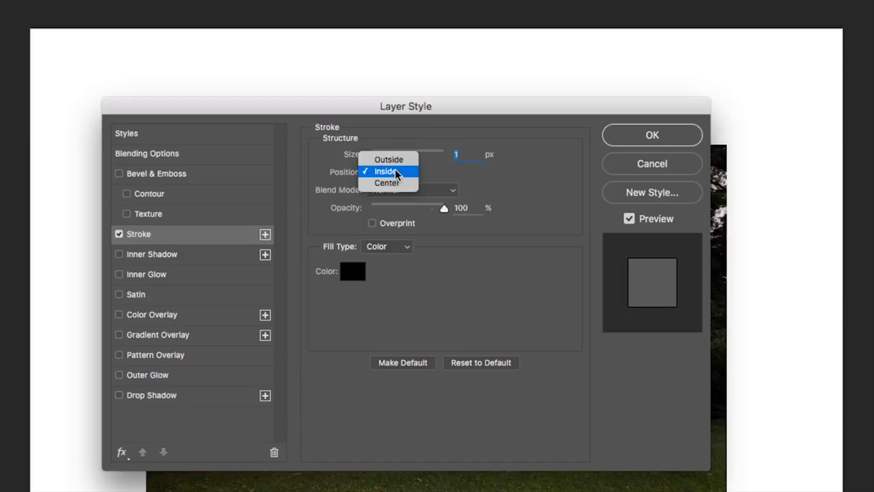
click(386, 171)
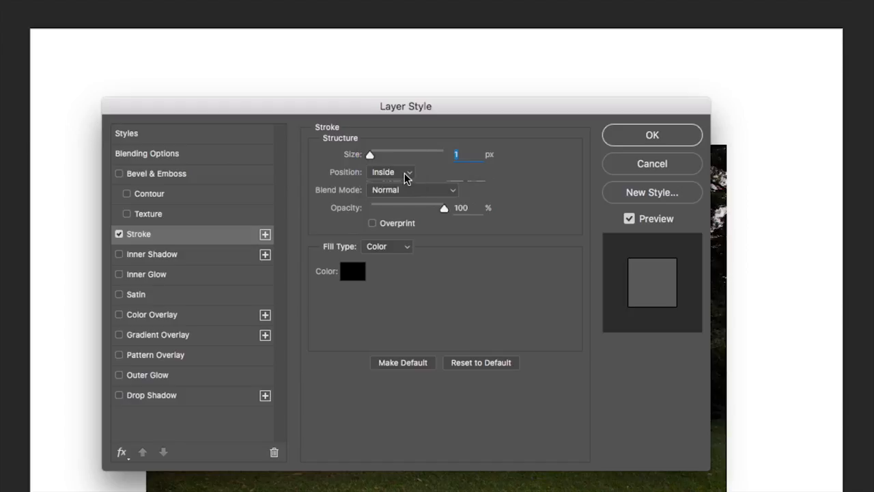
mouse_move(352, 278)
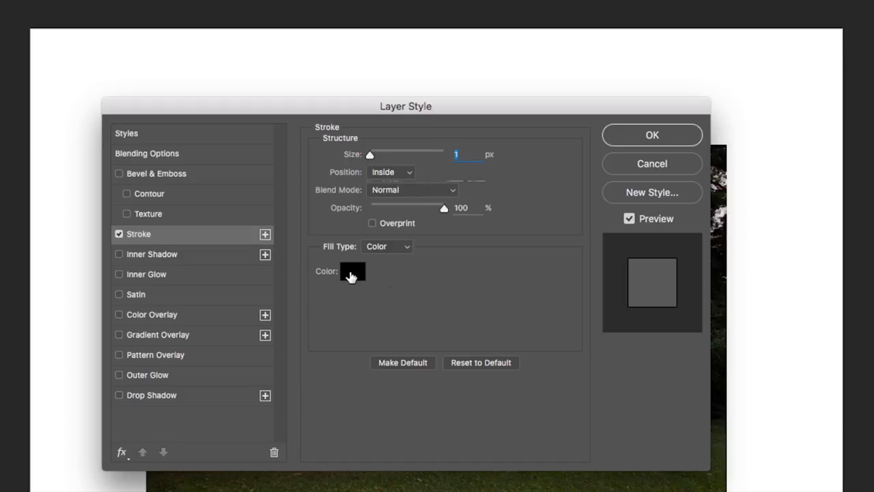
mouse_move(353, 271)
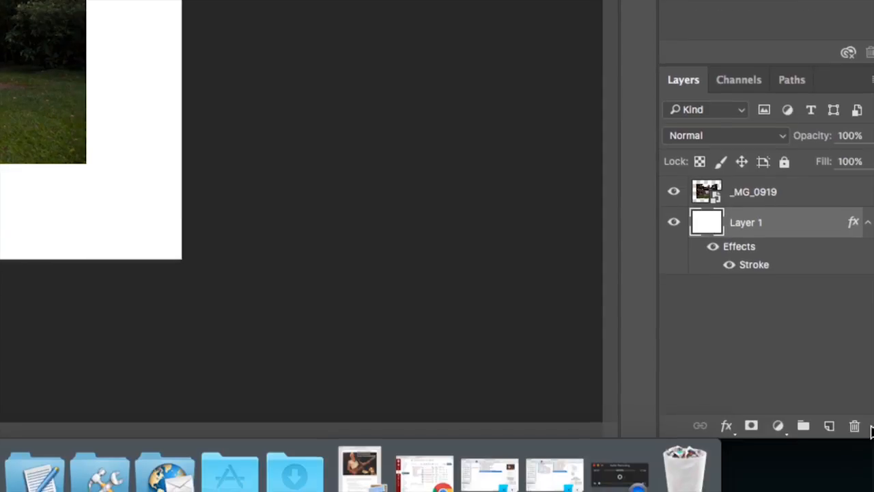
mouse_move(730, 259)
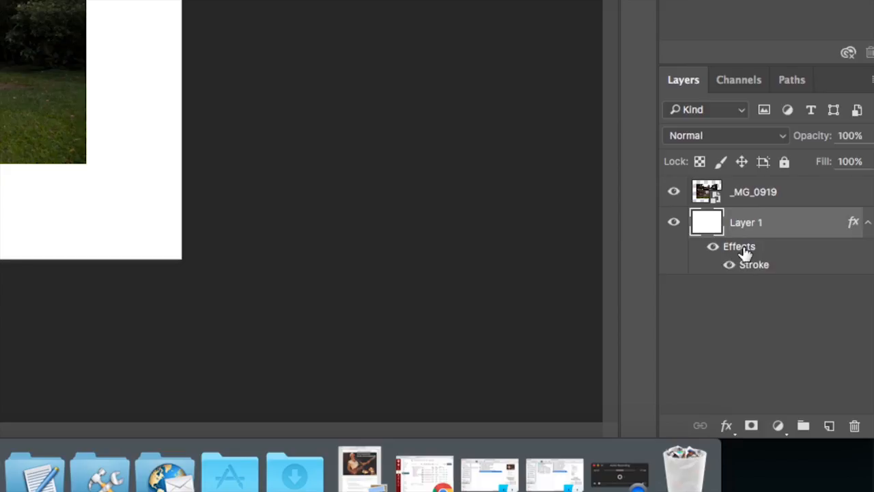
mouse_move(731, 266)
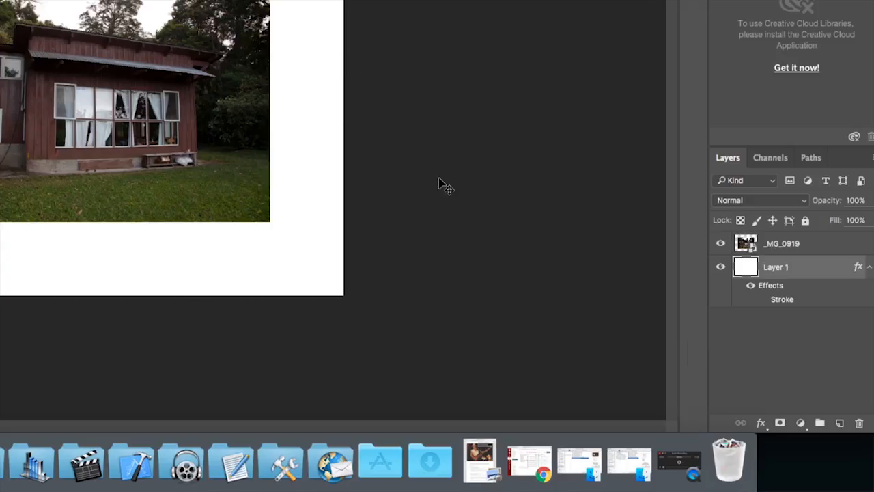
mouse_move(765, 302)
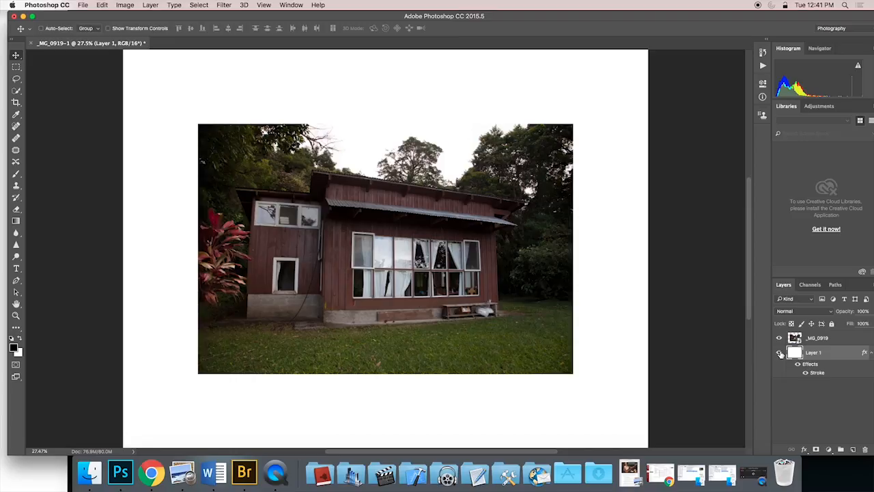
mouse_move(298, 67)
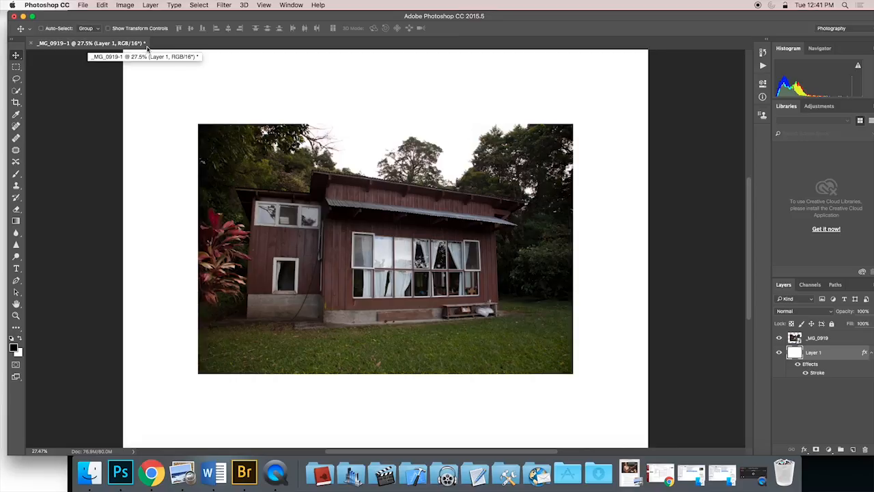
mouse_move(193, 108)
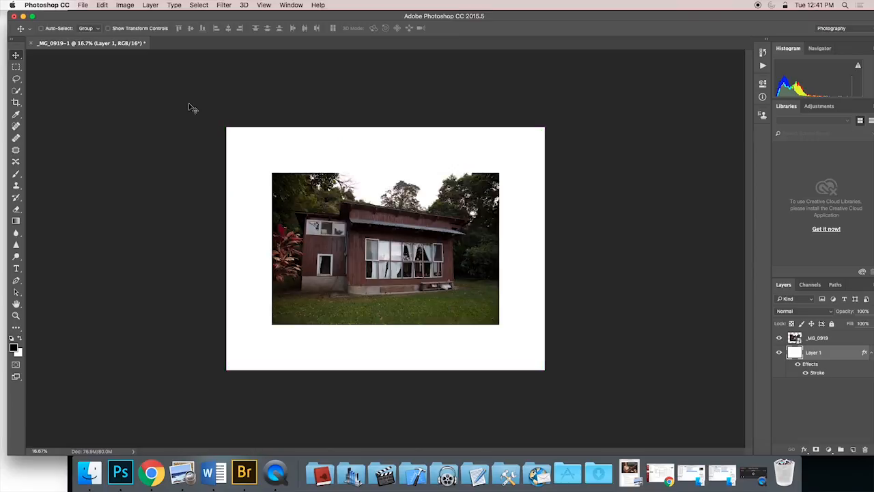
Step: Open Image Size to check the 14 × 10.667-inch, 300 ppi document
click(124, 5)
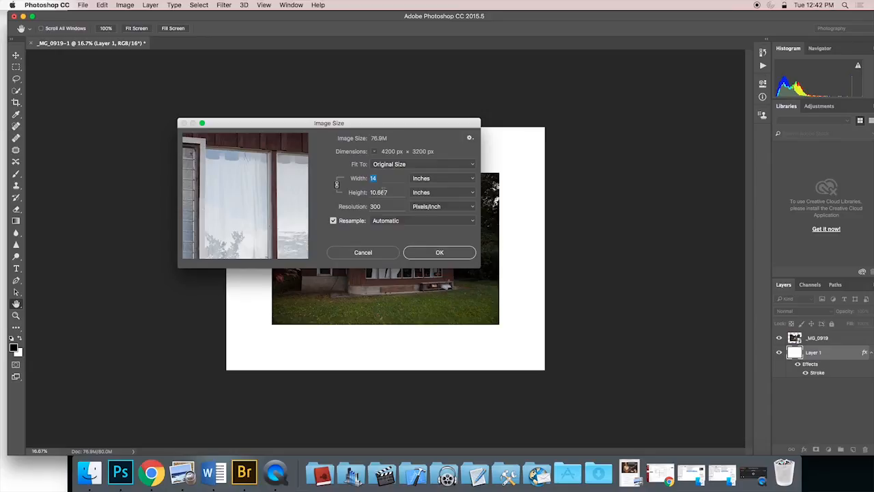
click(363, 252)
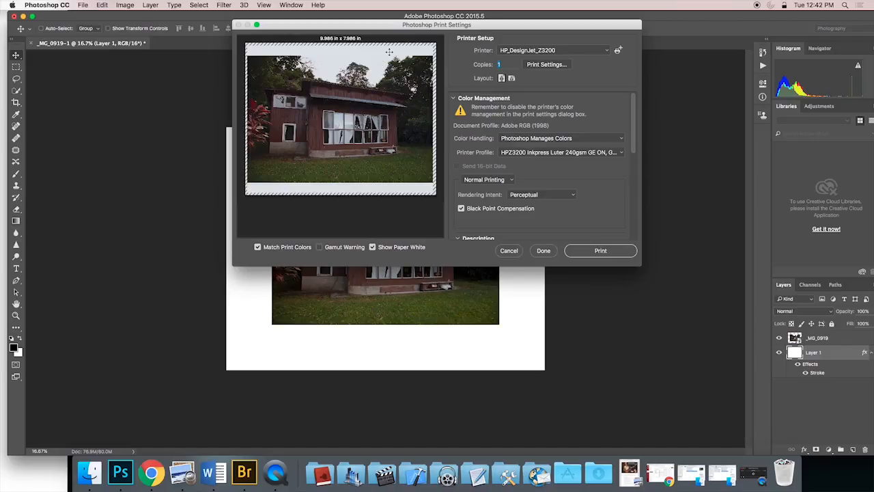
mouse_move(341, 42)
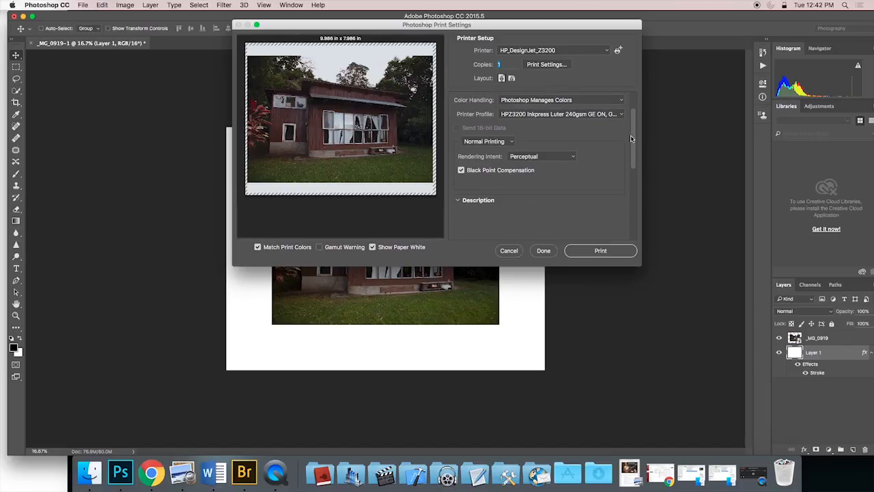
Step: Enable Scale to Fit Media, scaling the print to 69.24% at 433 PPI
scroll(down, 3)
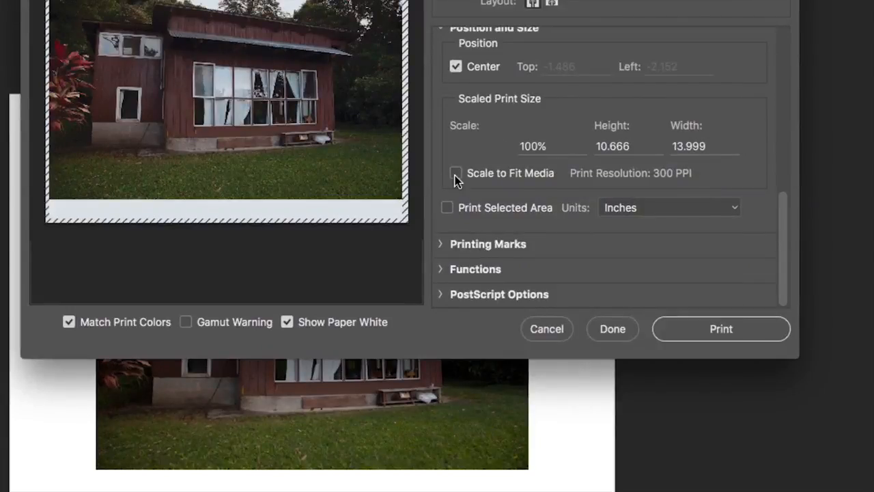
click(456, 173)
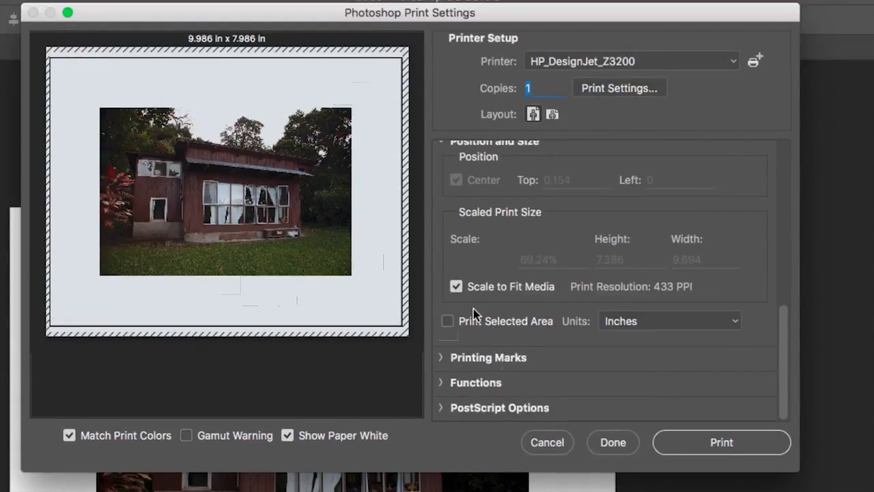
mouse_move(234, 220)
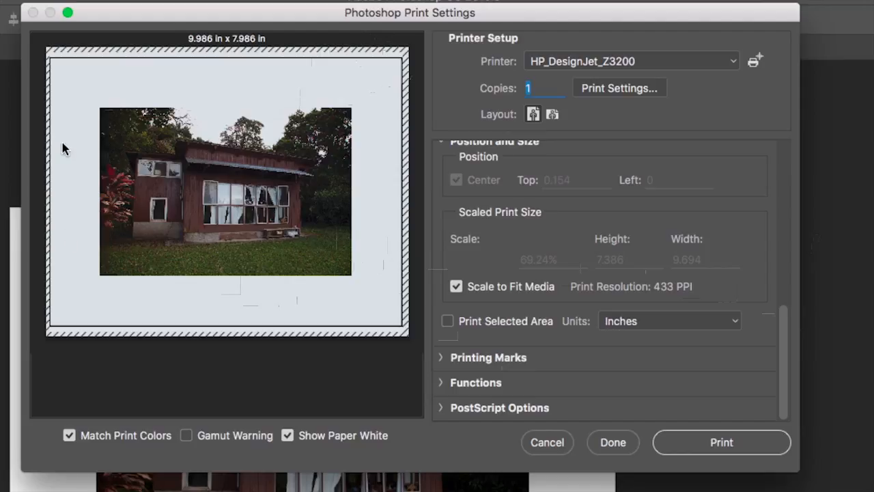
mouse_move(374, 302)
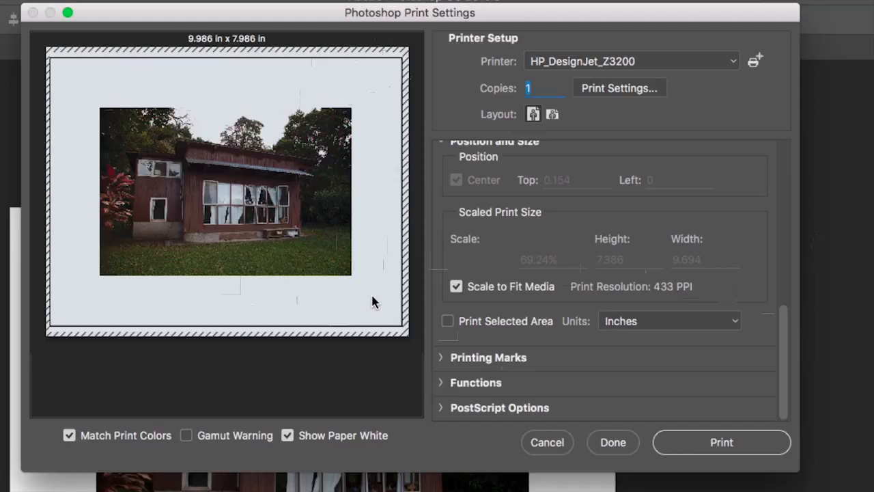